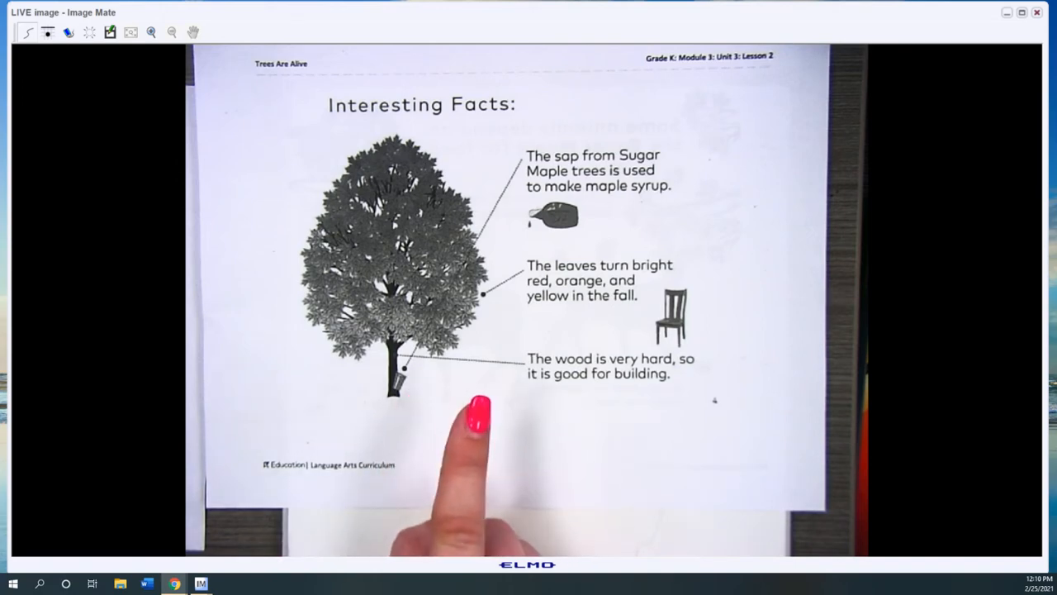
pyautogui.moveTo(454, 512)
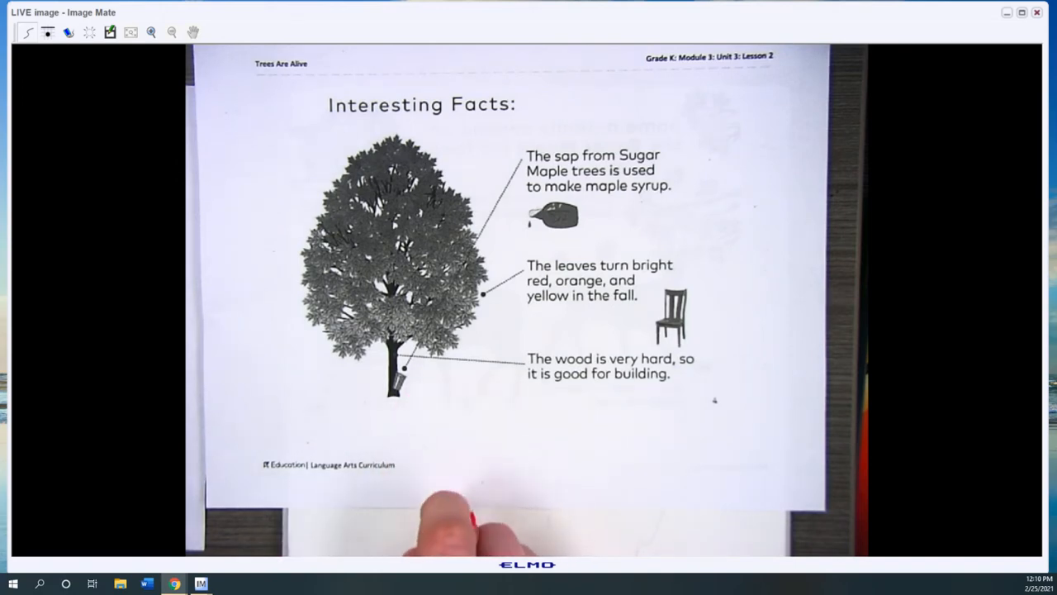
pyautogui.moveTo(446, 496)
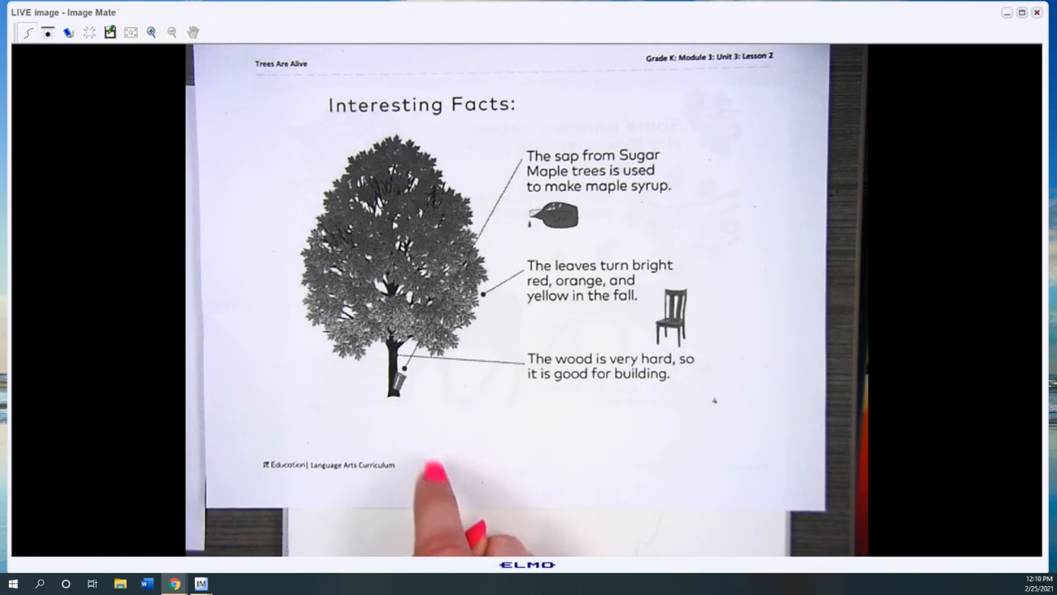